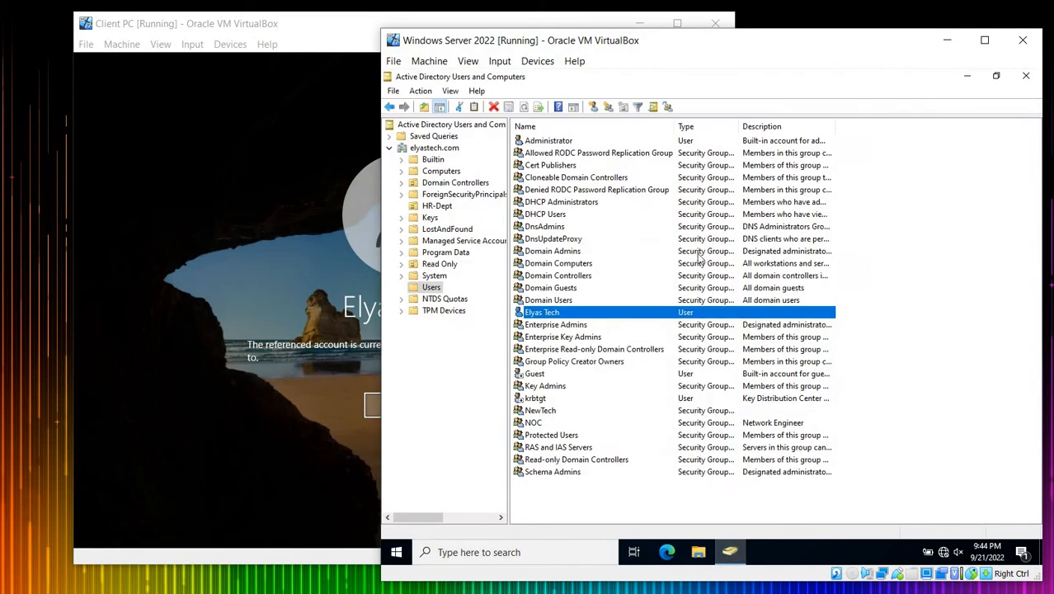
# Open the Start menu's program list on the Windows Server 2022 VM.
pyautogui.click(396, 552)
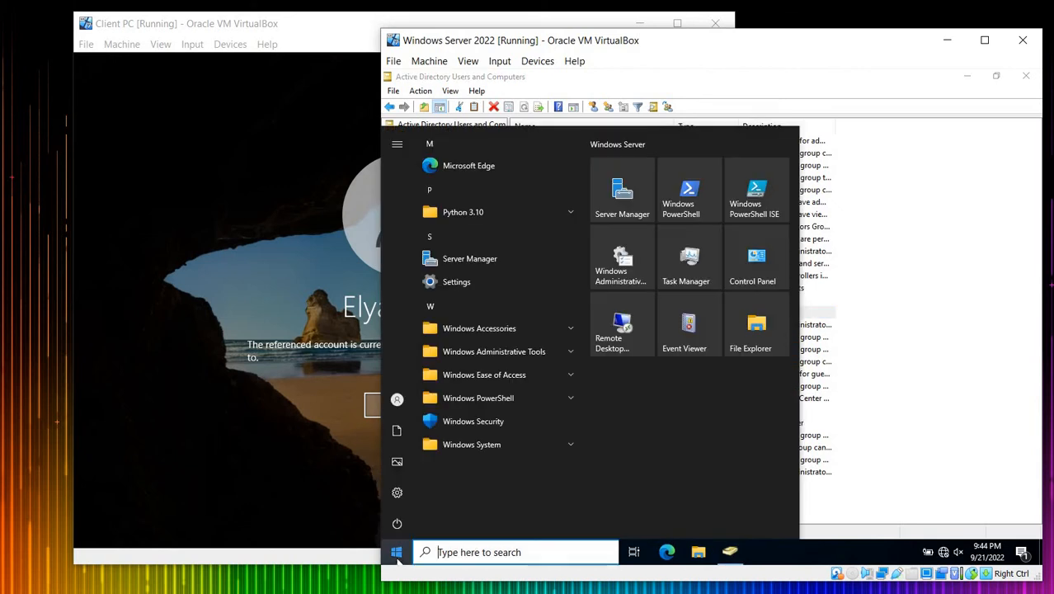
pyautogui.moveTo(471, 258)
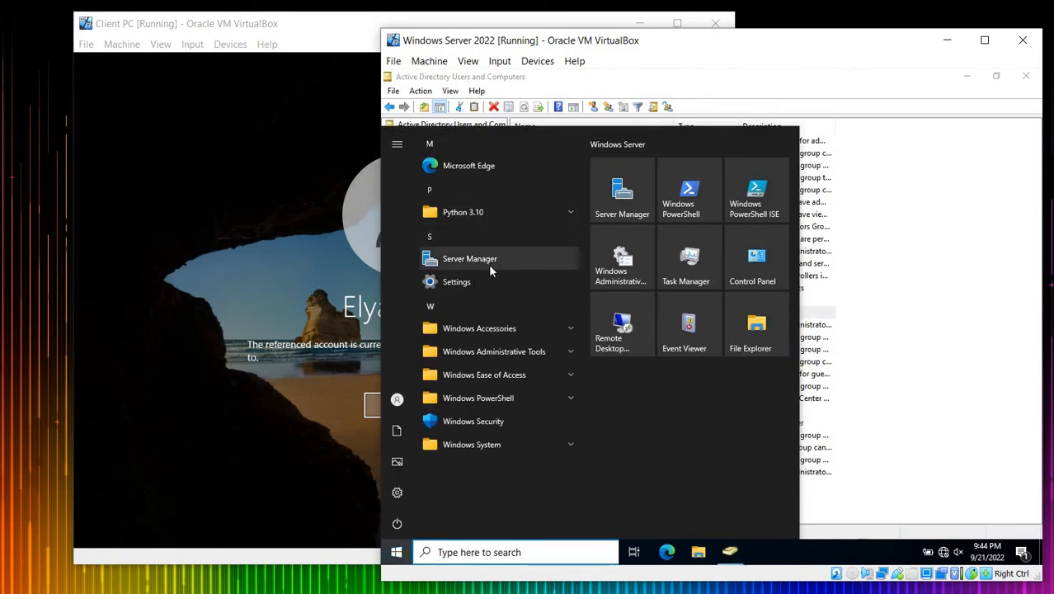
pyautogui.moveTo(531, 265)
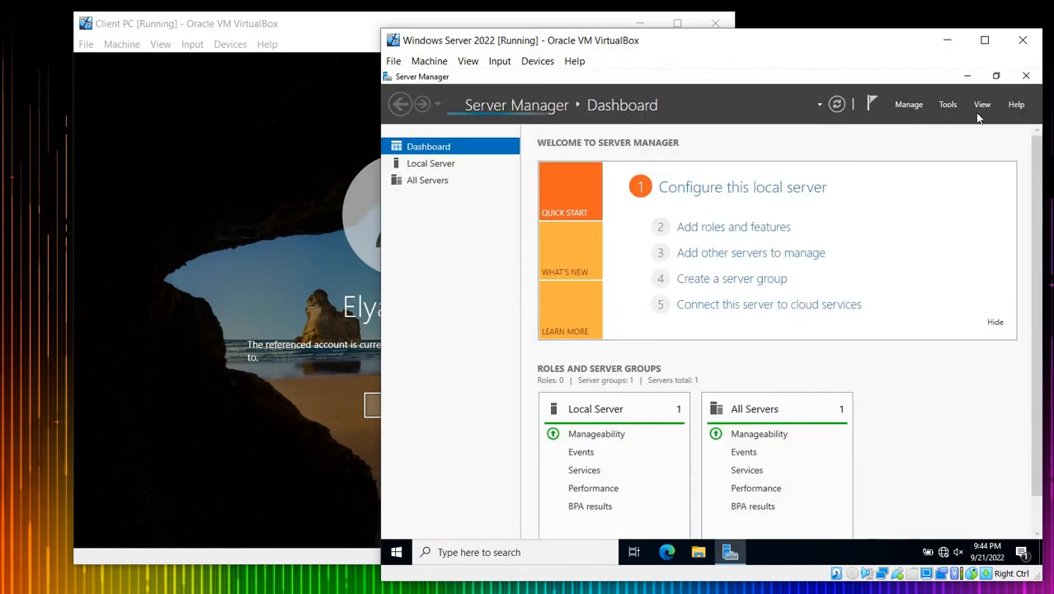
# Launch Active Directory Users and Computers from Server Manager's Tools menu.
pyautogui.click(948, 104)
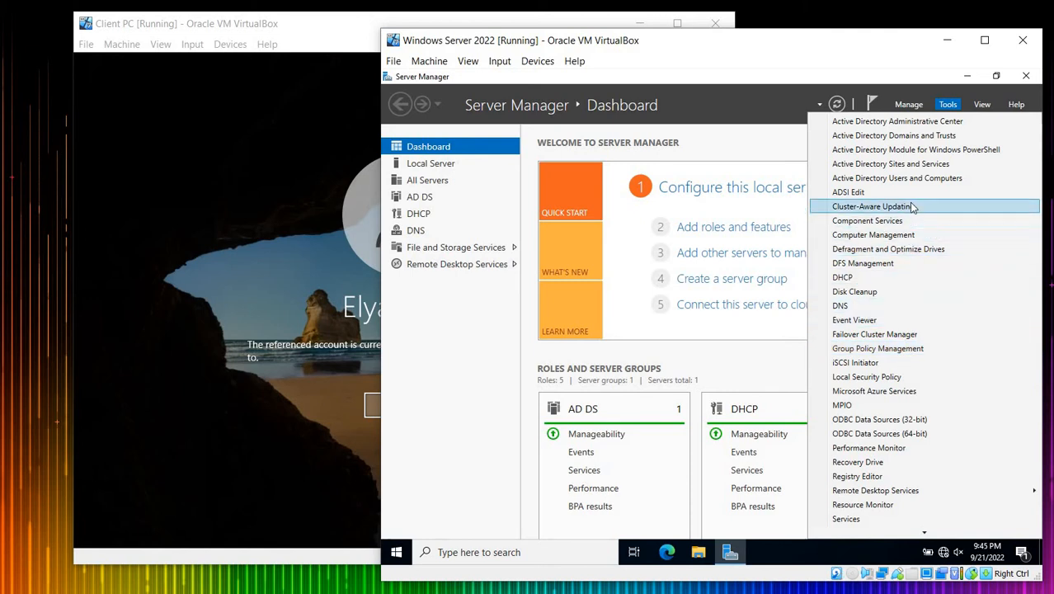
pyautogui.moveTo(898, 179)
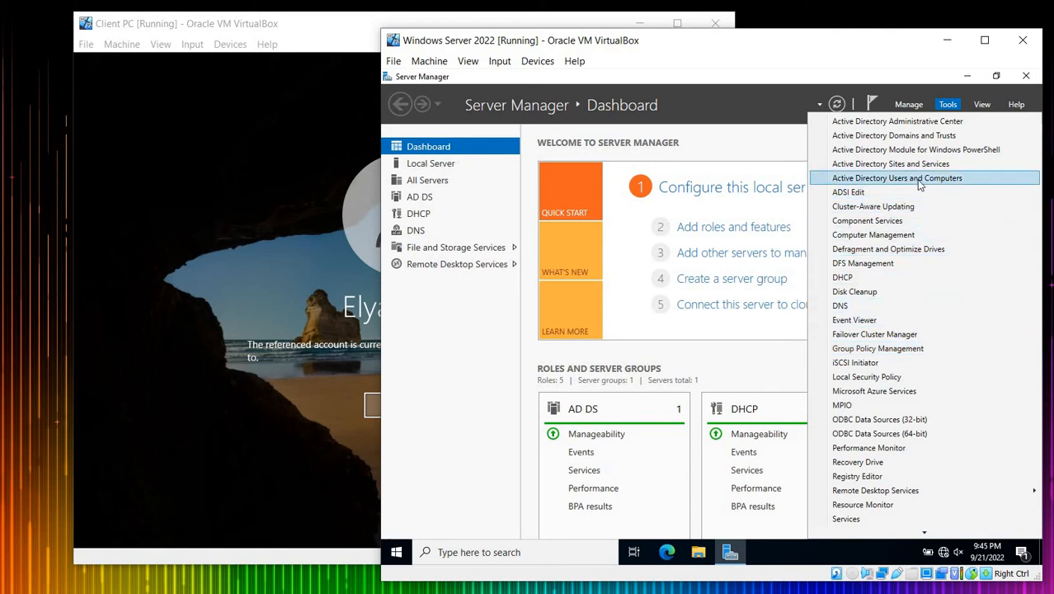
pyautogui.click(896, 178)
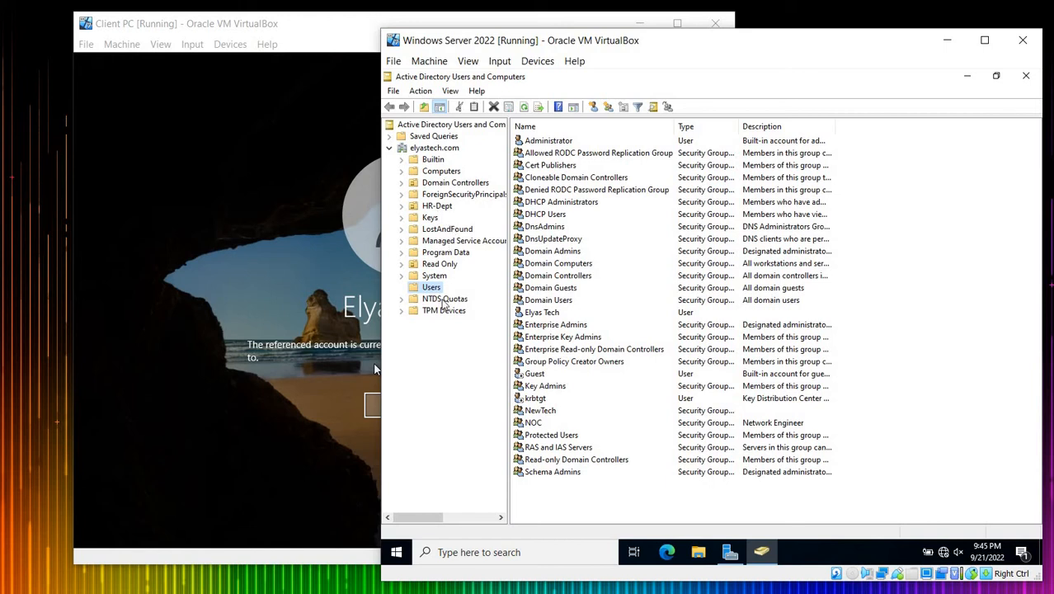
pyautogui.moveTo(478, 221)
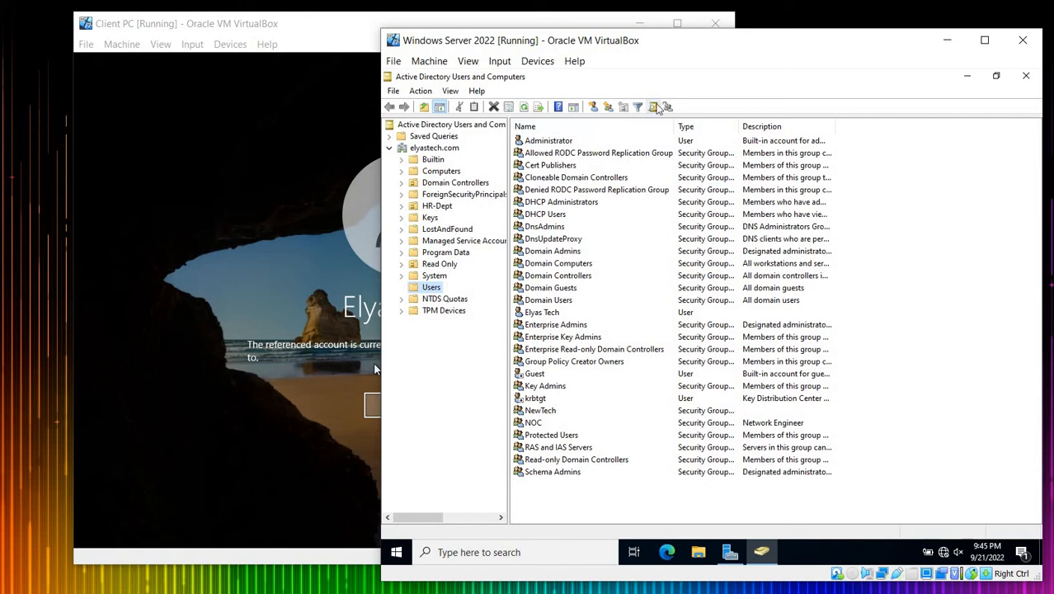
pyautogui.moveTo(667, 107)
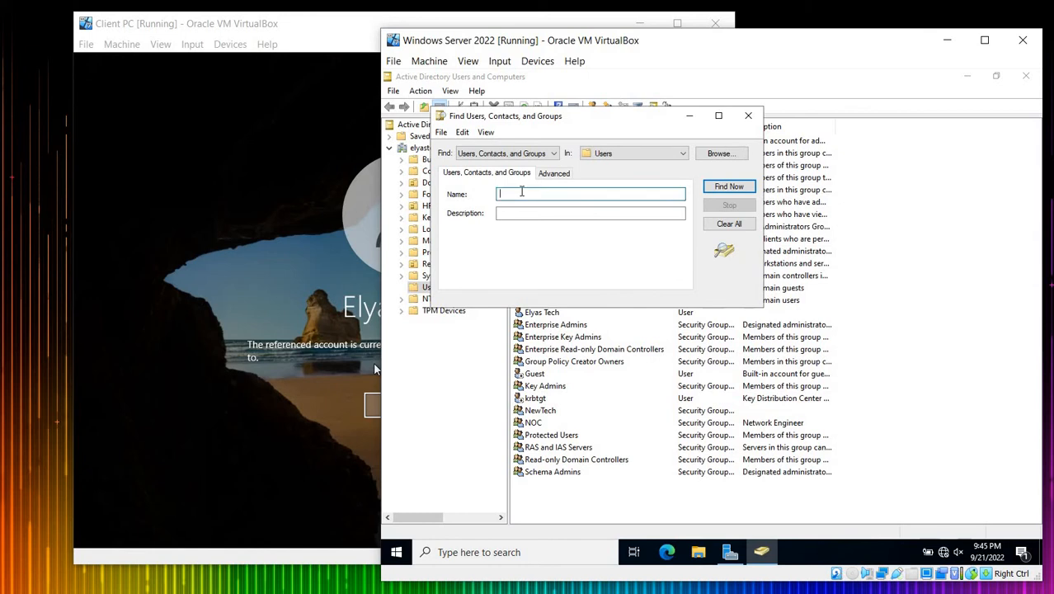
# Search the directory for the user name 'elyas'.
pyautogui.write('elyastech')
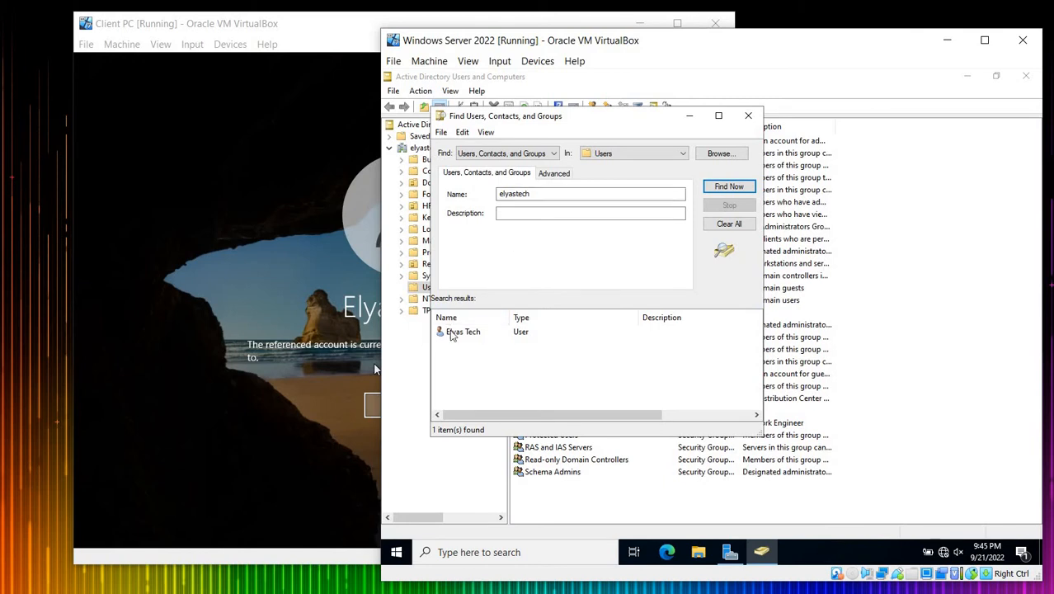
# Tick Unlock account on Elyas Tech's Account properties and save the change.
pyautogui.rightClick(464, 332)
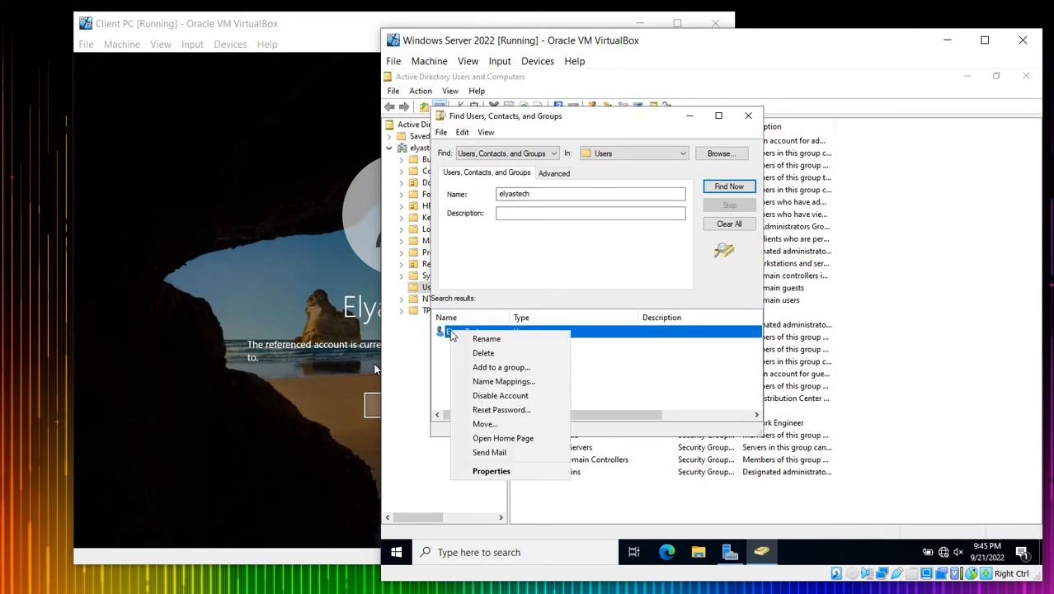
pyautogui.moveTo(492, 471)
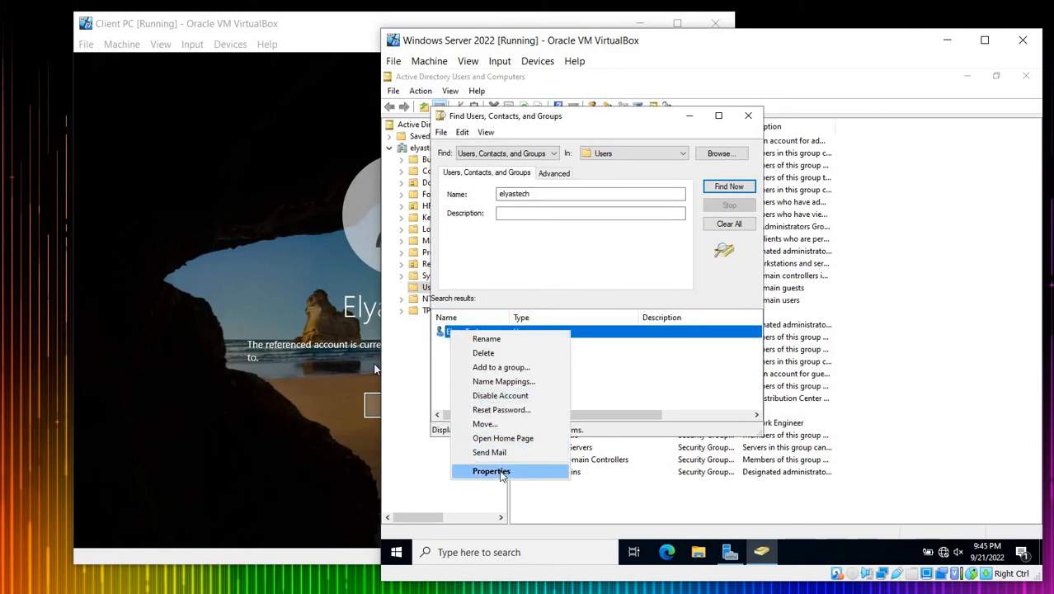
pyautogui.click(490, 471)
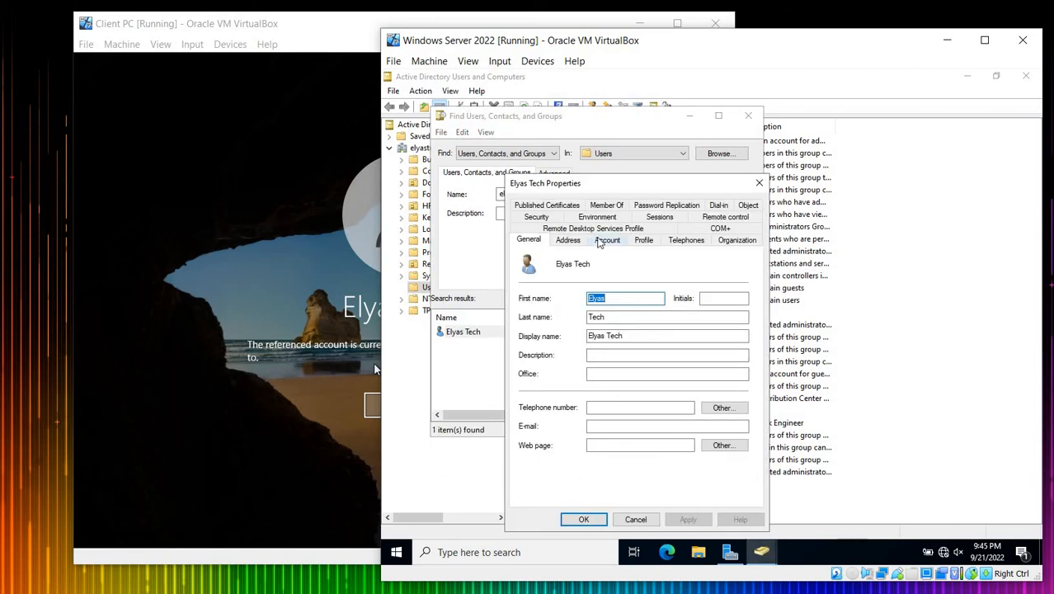
pyautogui.click(607, 239)
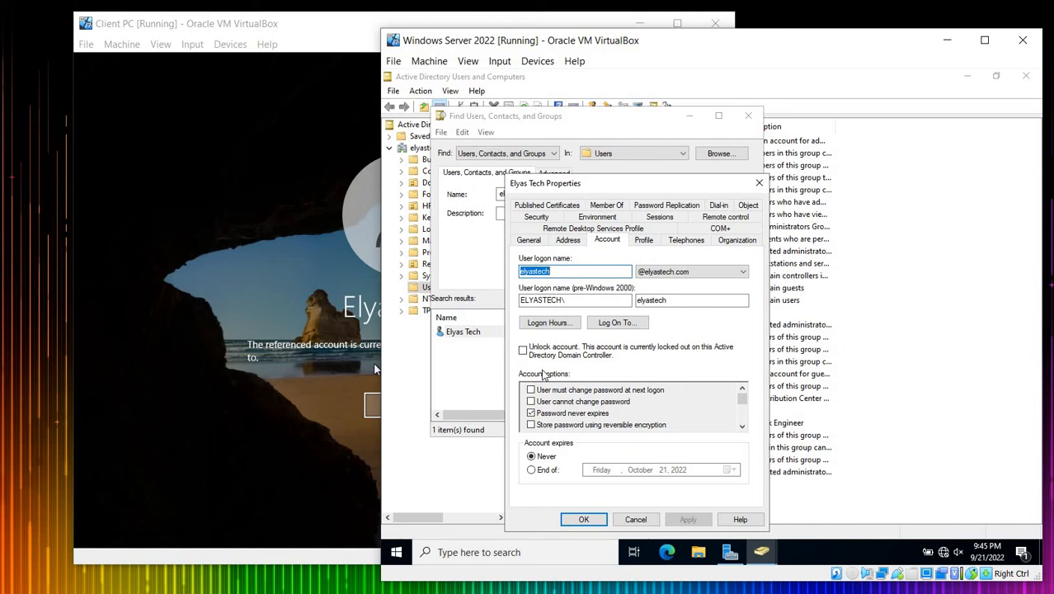
pyautogui.click(522, 350)
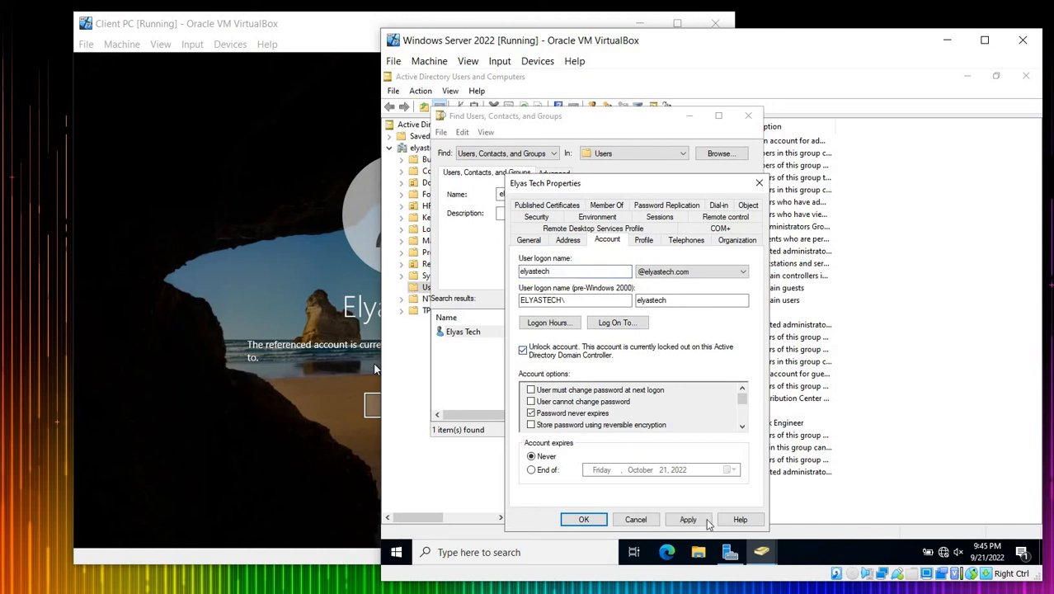
pyautogui.click(688, 519)
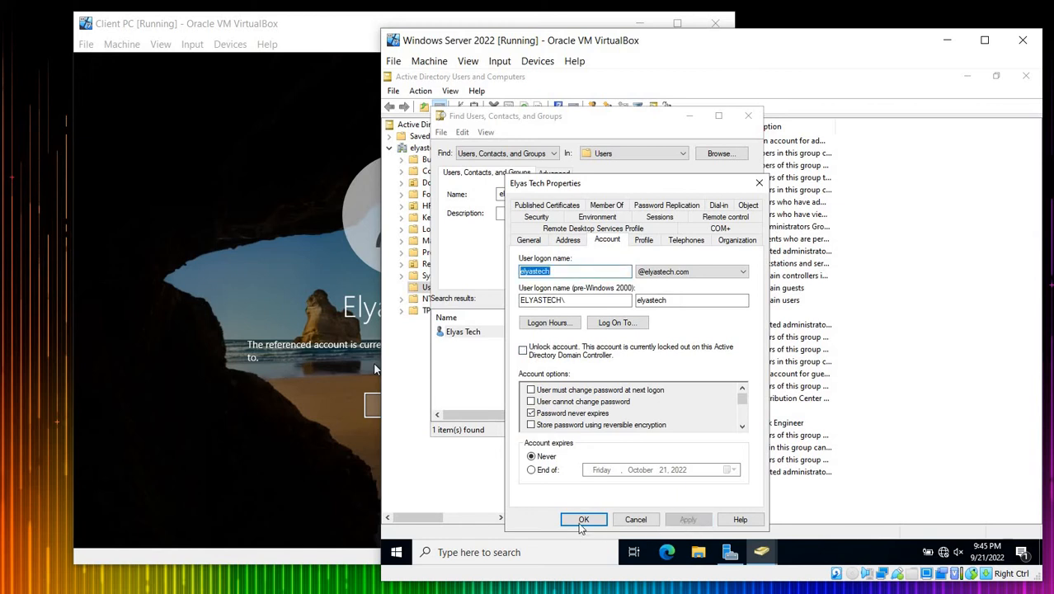
pyautogui.click(584, 519)
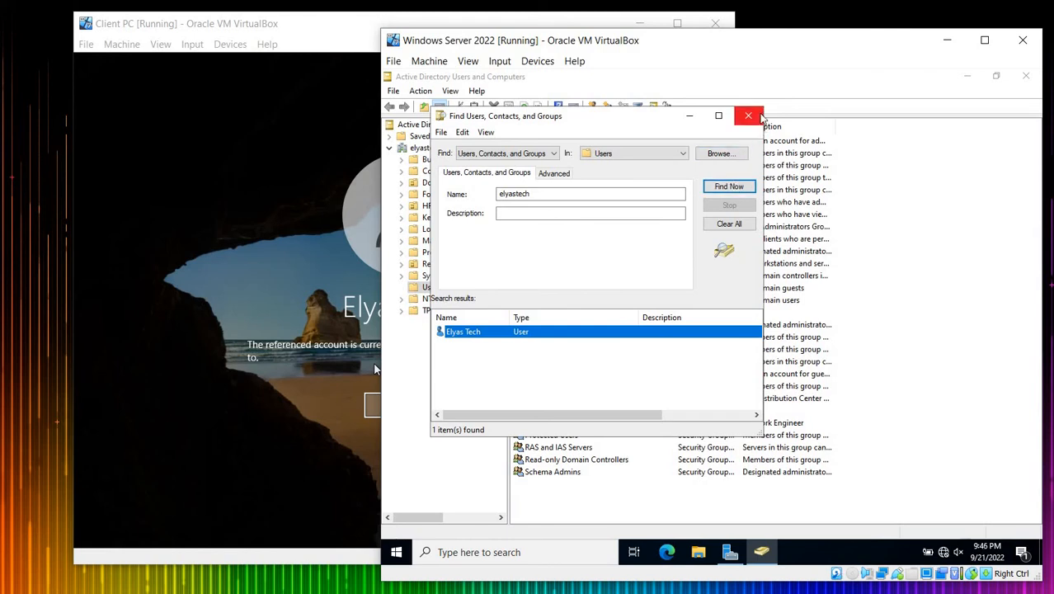
# Close the Find Users, Contacts, and Groups search window.
pyautogui.click(749, 116)
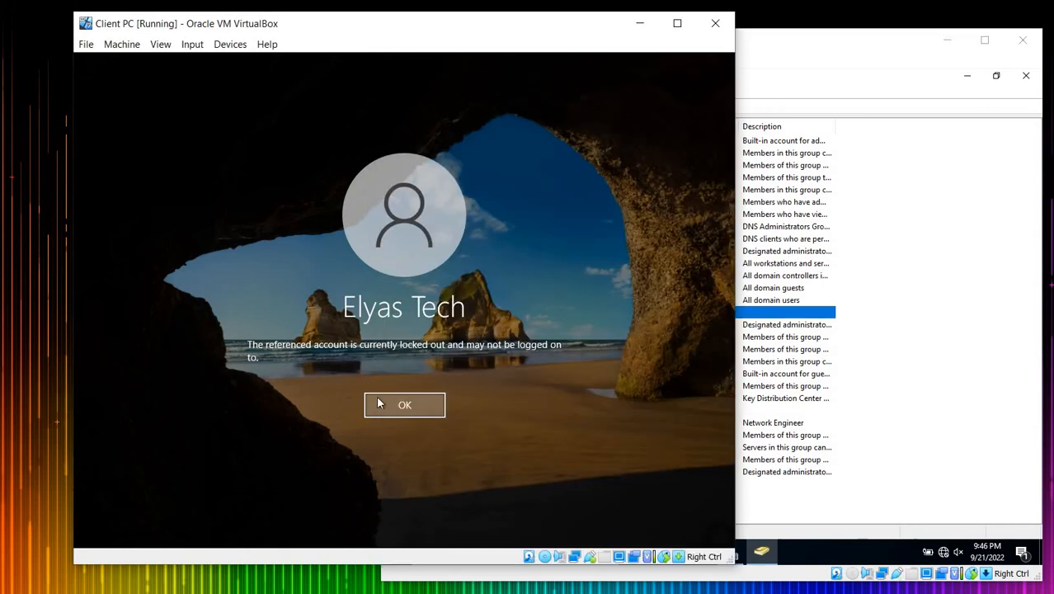
# Dismiss the locked-out account message on the client PC.
pyautogui.click(404, 405)
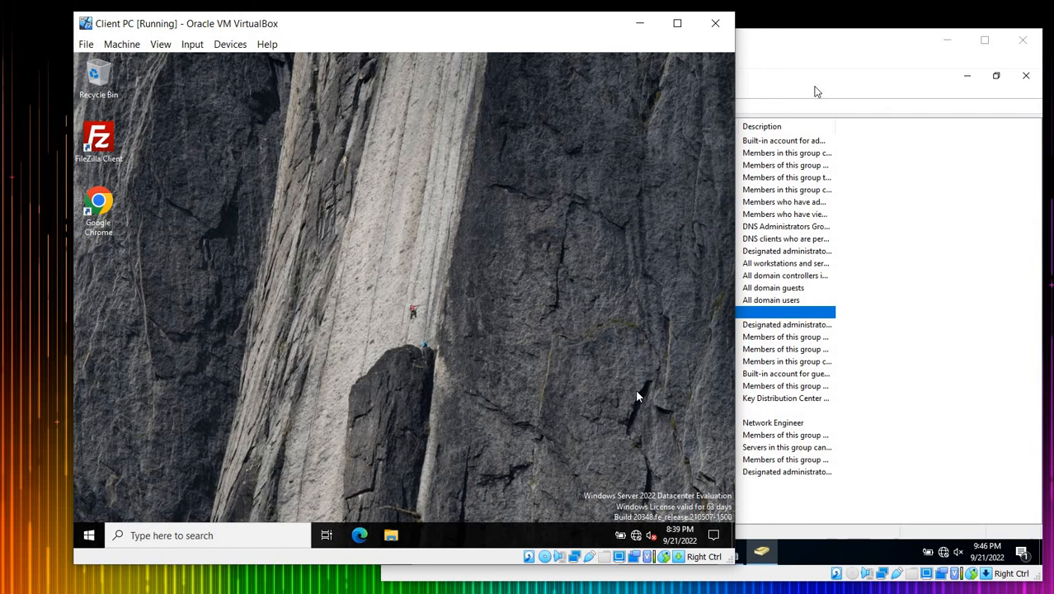
pyautogui.moveTo(754, 113)
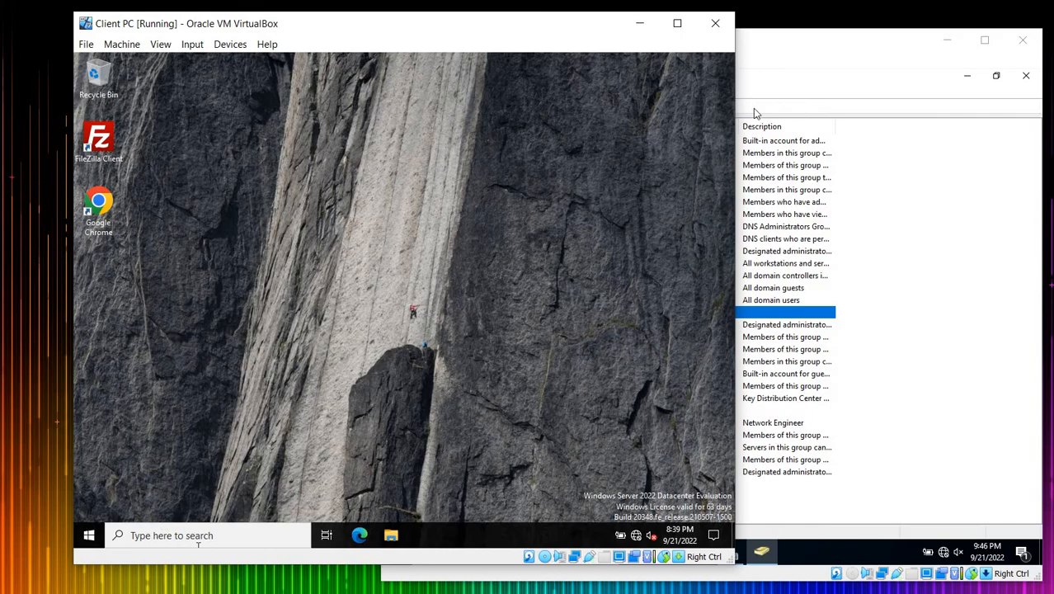